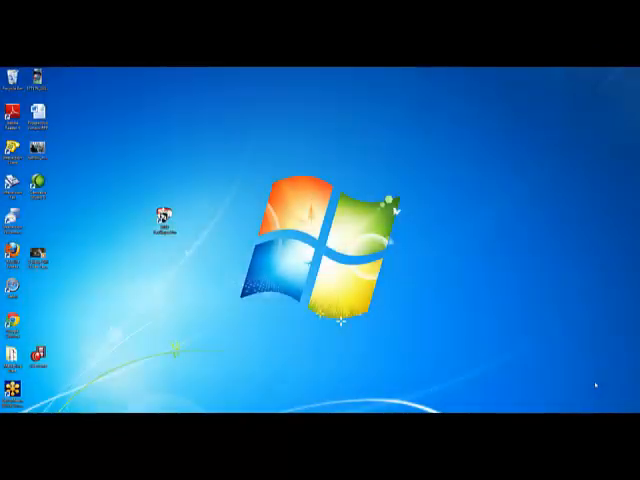
# - Launch TaxSlayer Pro from the desktop shortcut and dismiss the welcome message
pyautogui.click(308, 242)
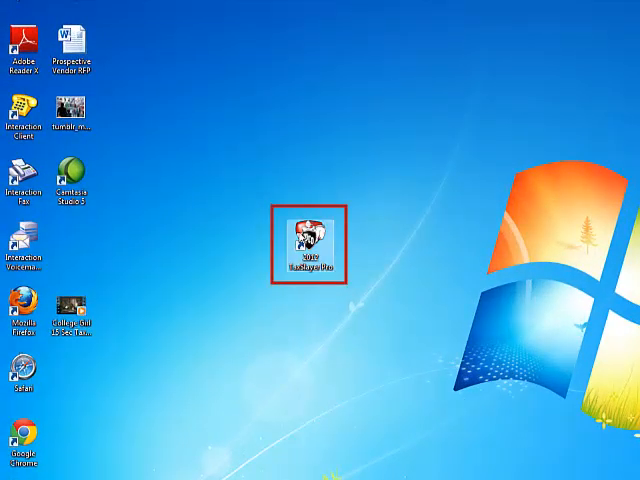
pyautogui.doubleClick(308, 232)
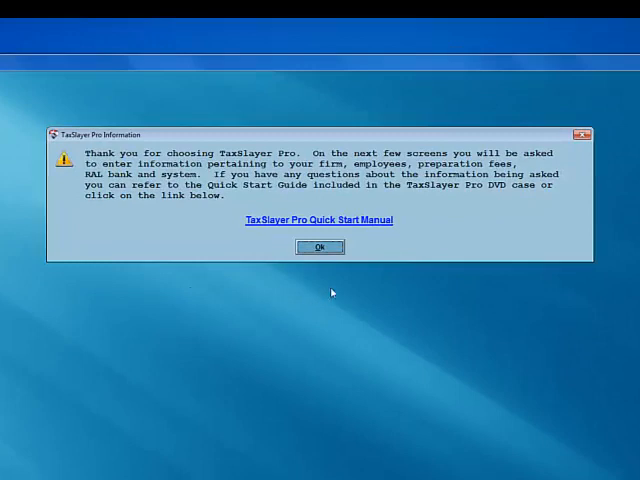
pyautogui.moveTo(338, 288)
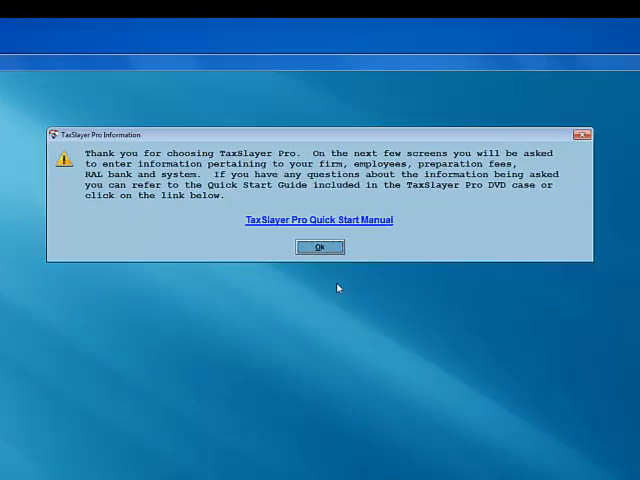
pyautogui.moveTo(320, 246)
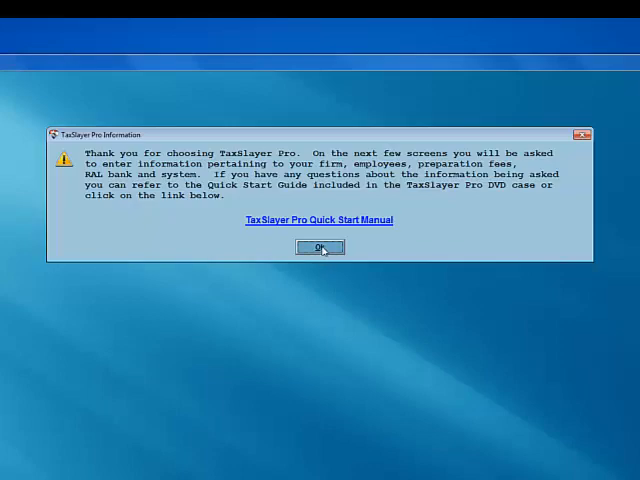
pyautogui.click(320, 248)
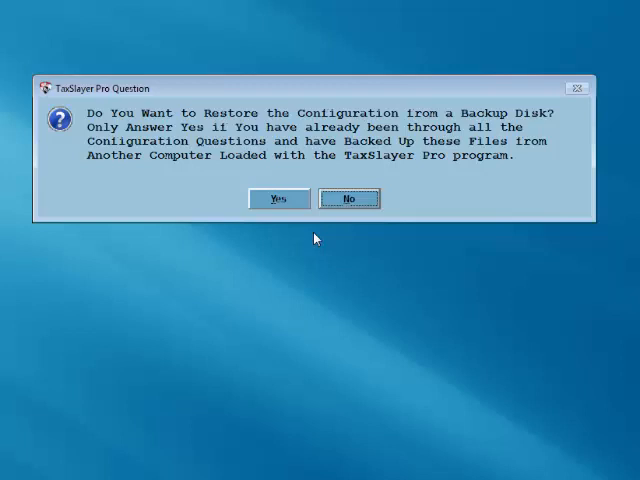
# - Answer the backup-restore, network use, and TaxSlayer communication questions
pyautogui.click(348, 198)
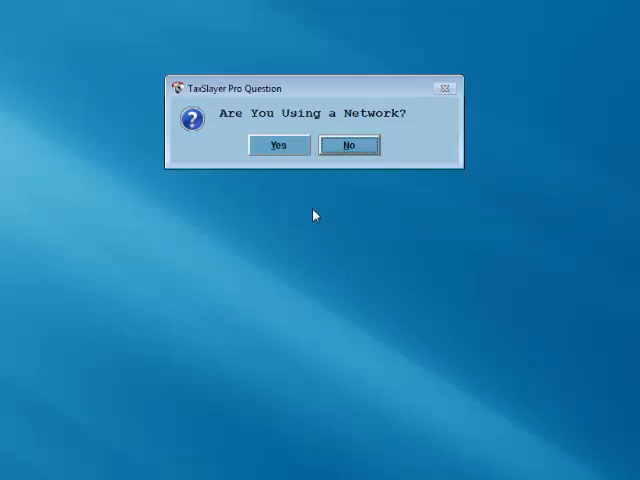
pyautogui.click(276, 144)
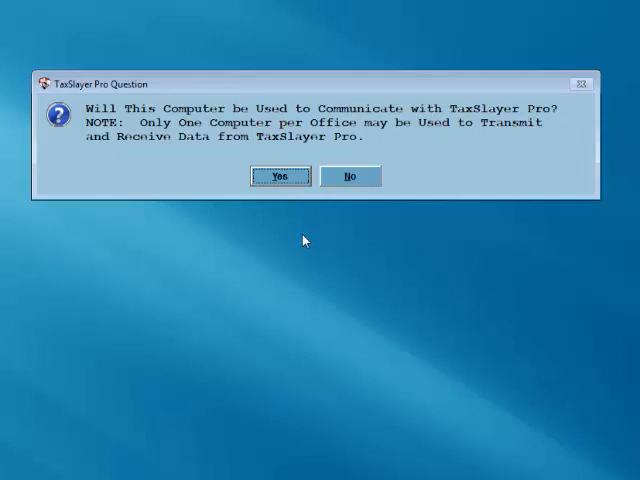
pyautogui.moveTo(304, 224)
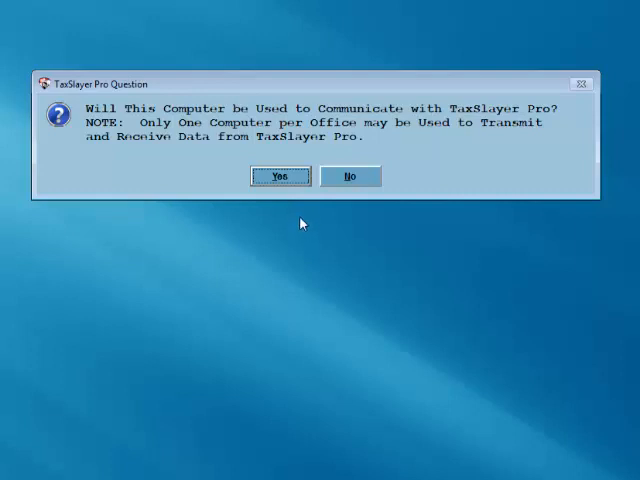
pyautogui.click(280, 176)
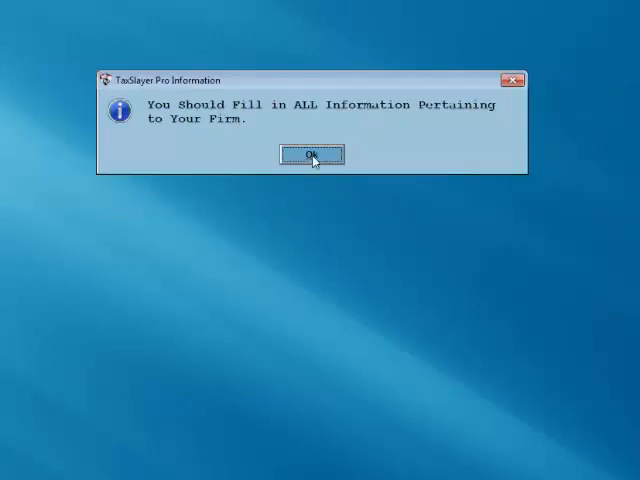
# - Enter firm name TAXSLAYER, contact USER and address 123 MAIN STREET
pyautogui.click(312, 156)
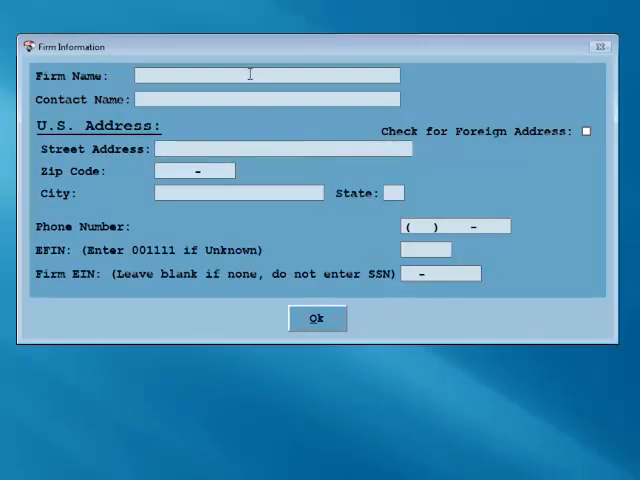
pyautogui.write('TAXSL')
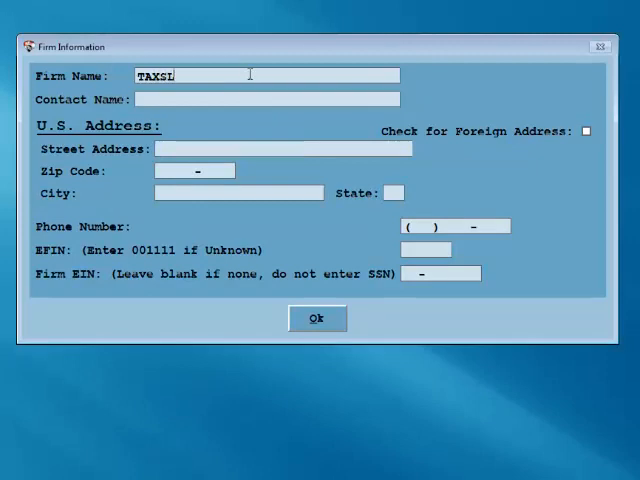
pyautogui.write('AYER')
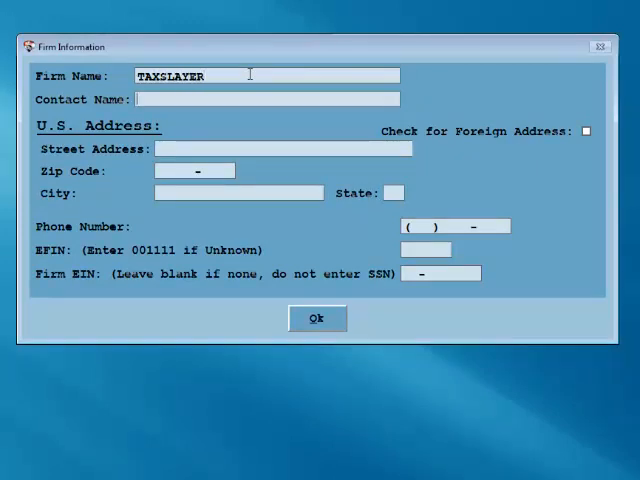
pyautogui.write('USER')
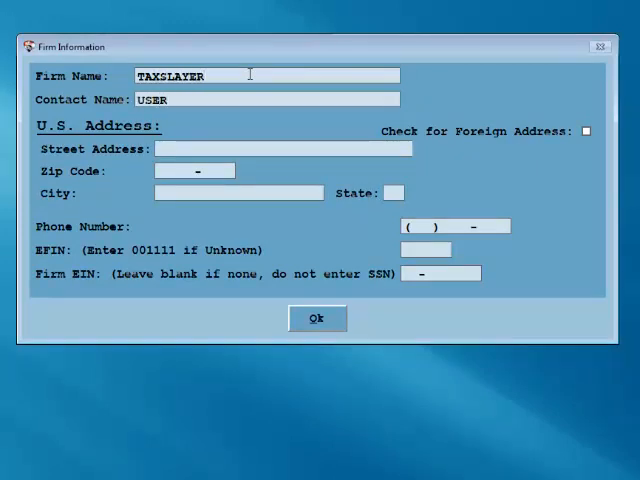
pyautogui.write('123 MAIN STREET')
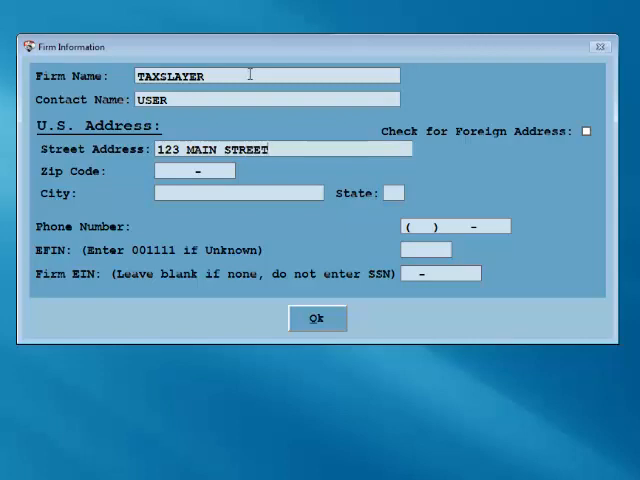
pyautogui.moveTo(158, 176)
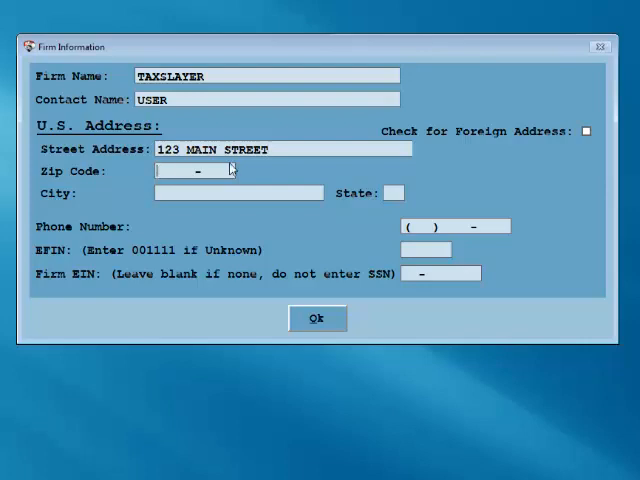
pyautogui.write('30809')
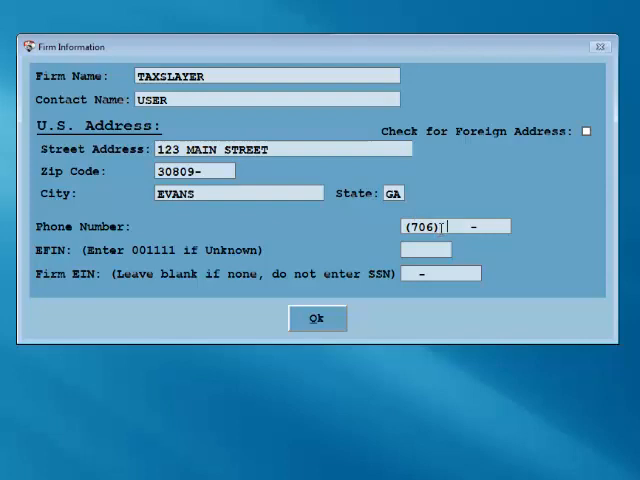
pyautogui.write('823-')
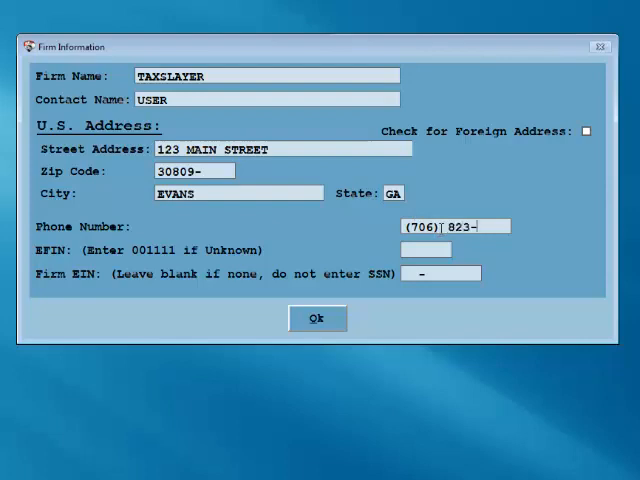
pyautogui.write('5555')
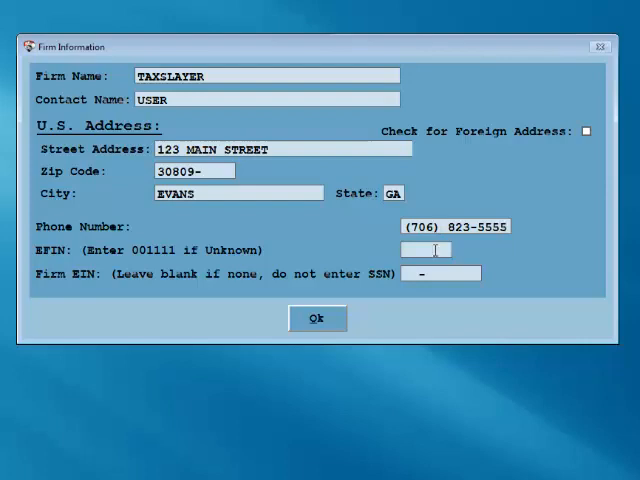
pyautogui.write('001111')
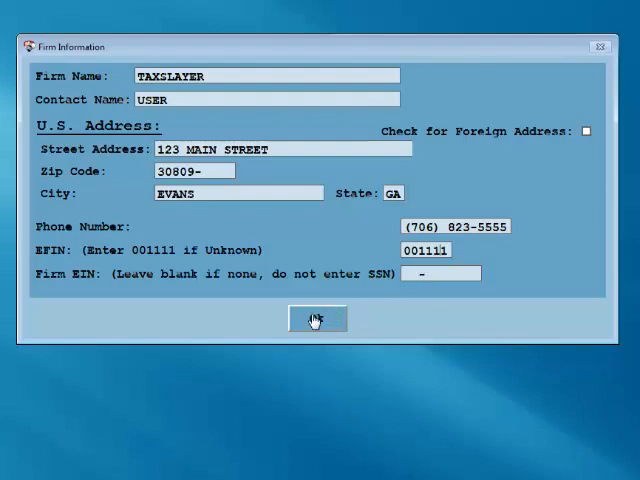
# - Add a new preparer with code 1 and placeholder SSN 400-00-0001
pyautogui.click(316, 320)
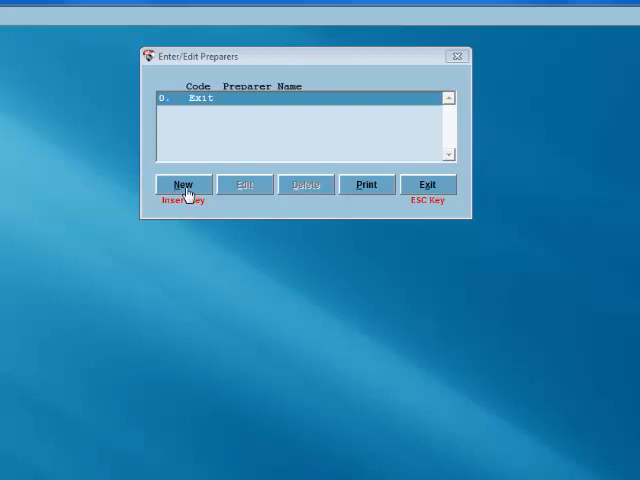
pyautogui.click(182, 184)
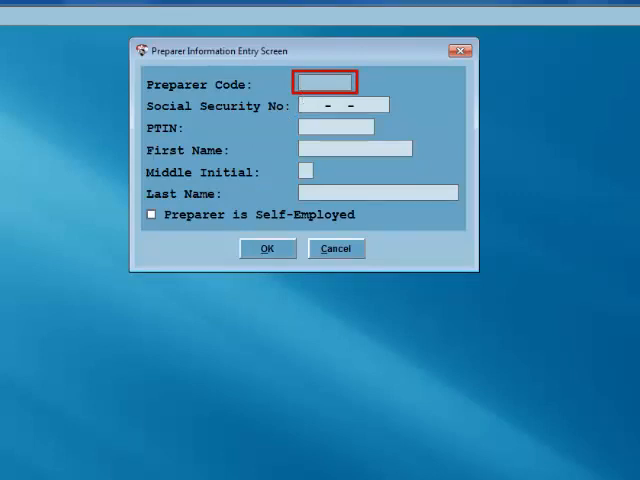
pyautogui.write('1')
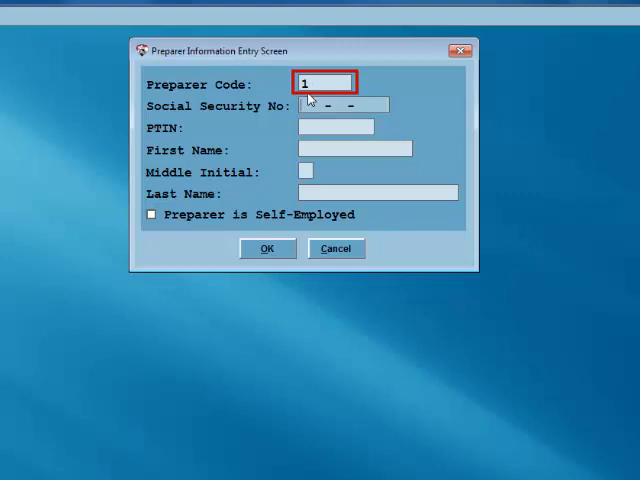
pyautogui.click(340, 104)
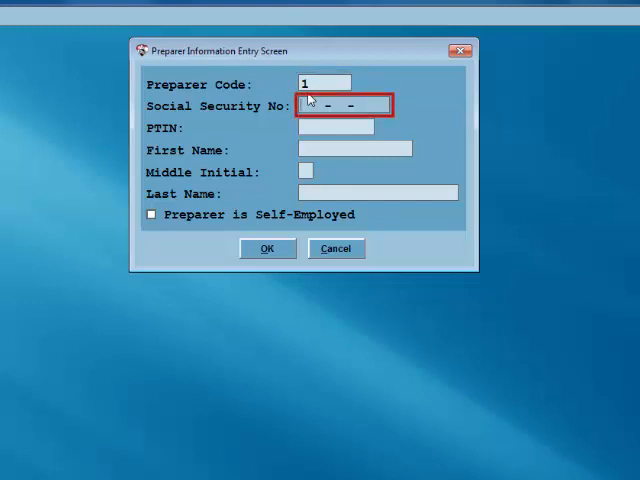
pyautogui.write('400')
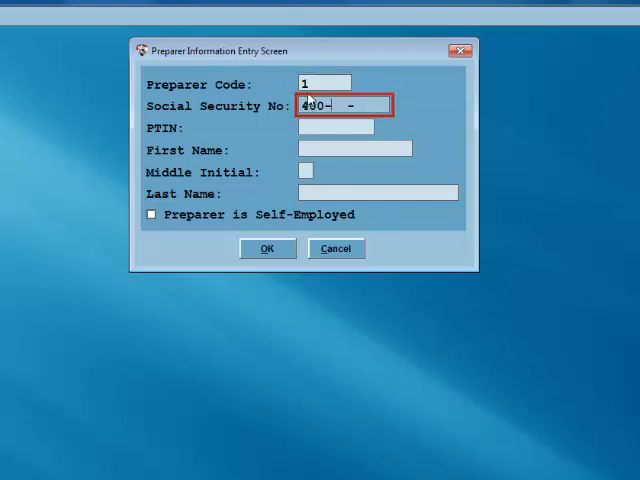
pyautogui.write('00000')
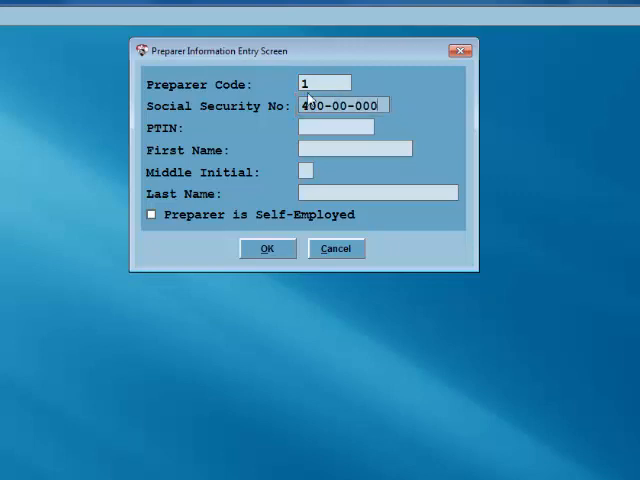
pyautogui.write('1')
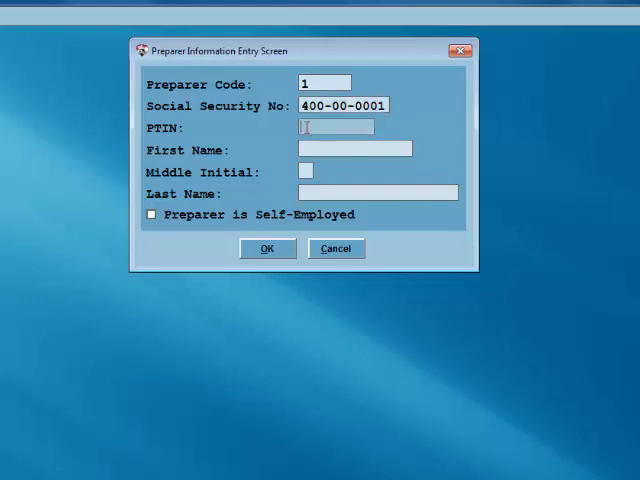
# - Enter PTIN P98765432 and preparer name USER J JONES
pyautogui.click(336, 128)
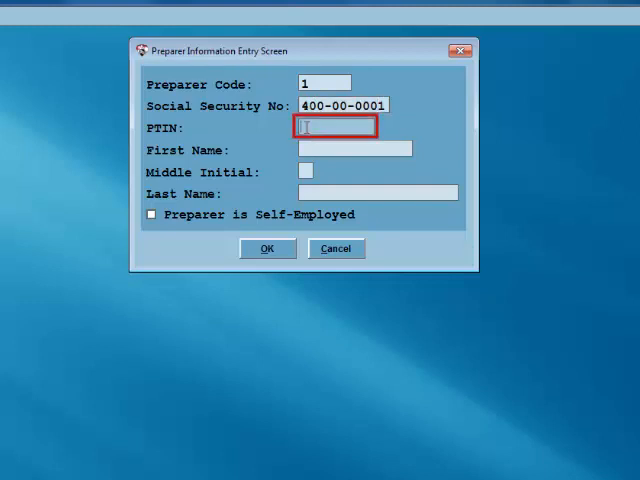
pyautogui.write('P9')
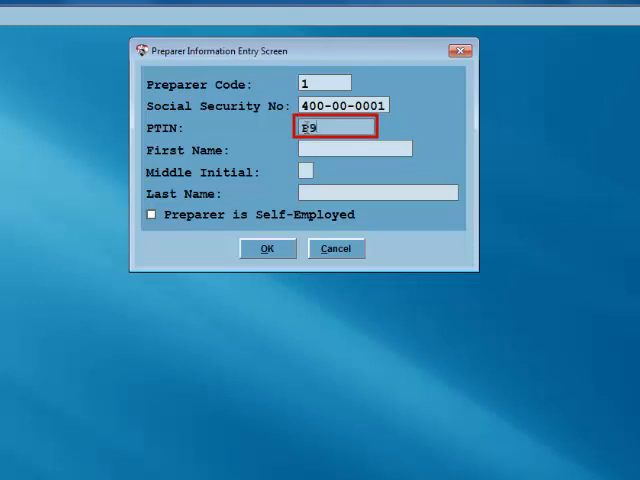
pyautogui.write('987654')
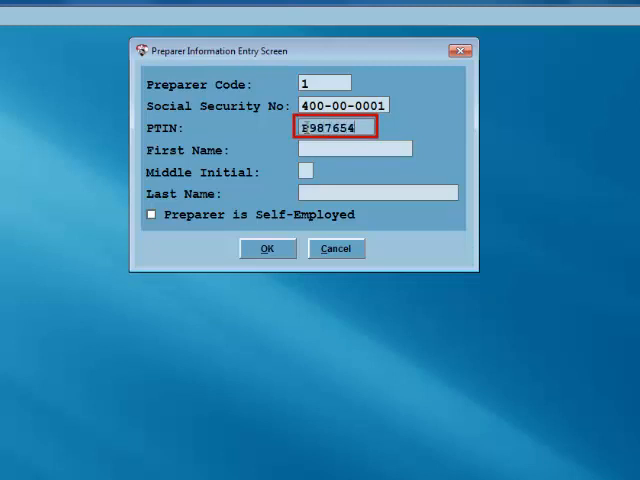
pyautogui.write('32')
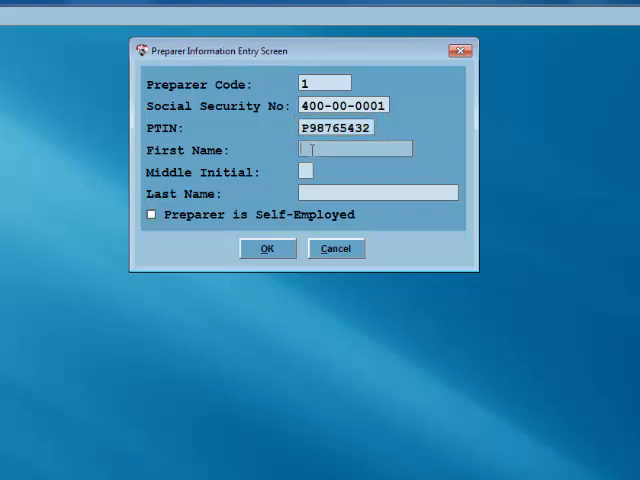
pyautogui.write('USER')
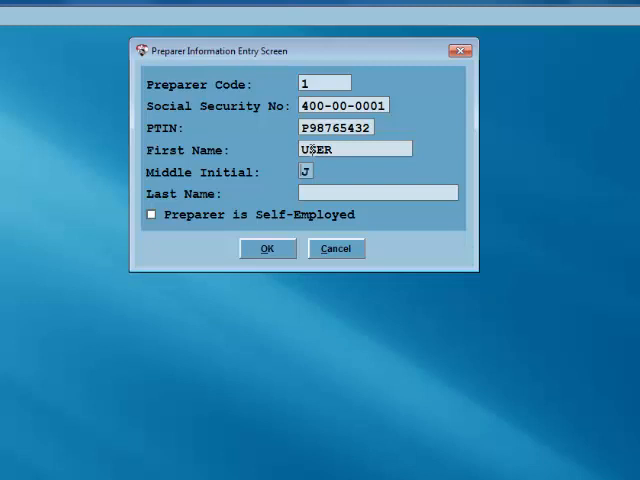
pyautogui.write('JONES')
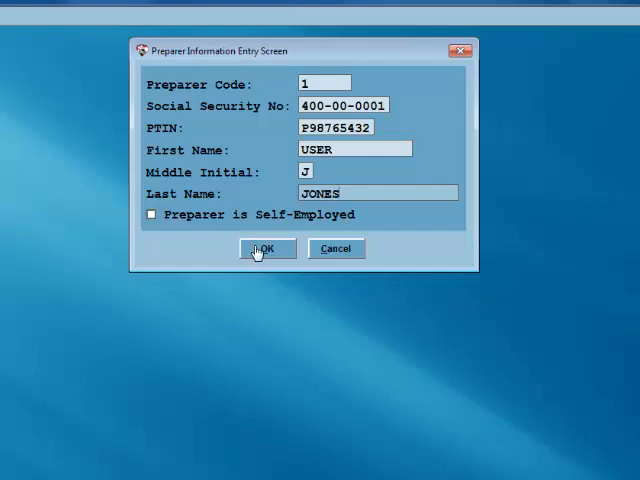
# - Save preparer 1 USER JONES to the firm's preparer list
pyautogui.click(268, 250)
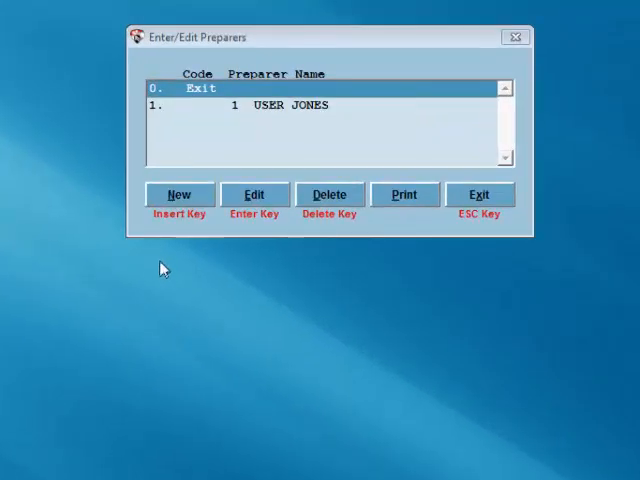
pyautogui.moveTo(178, 308)
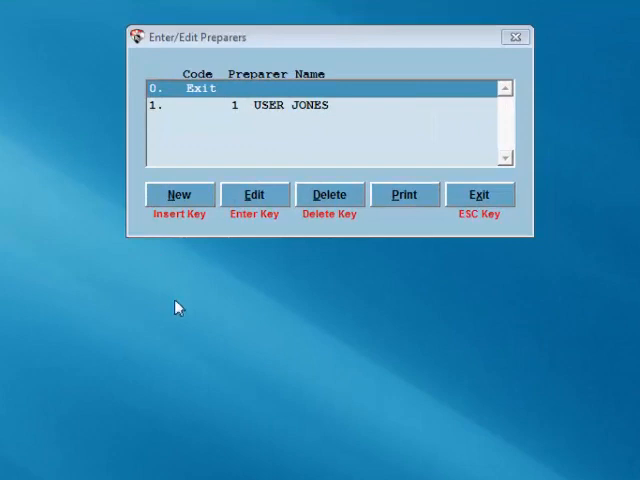
pyautogui.moveTo(182, 312)
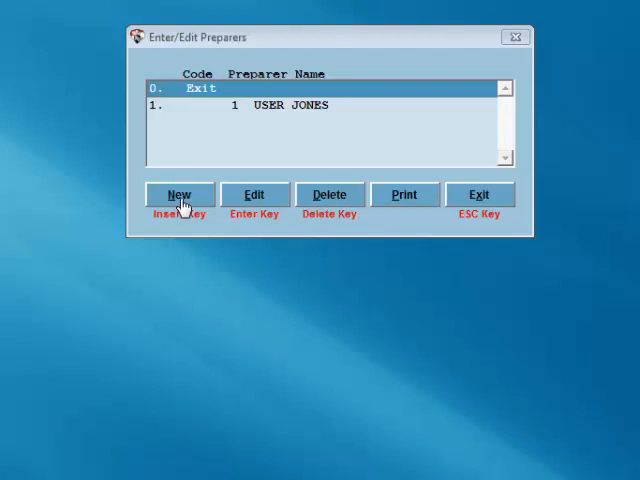
pyautogui.moveTo(488, 200)
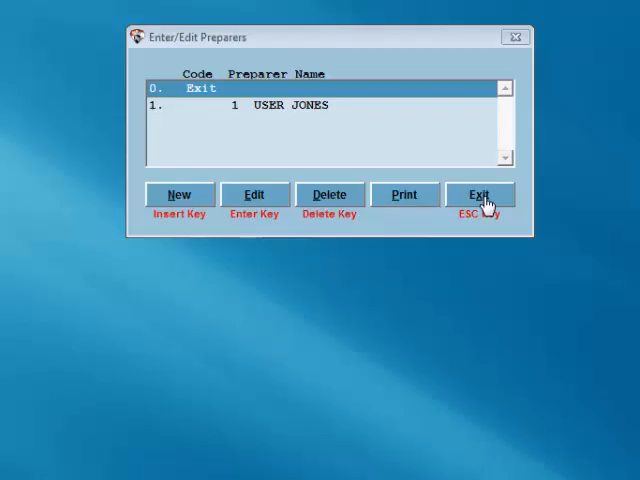
# - Leave the preparer list and select TaxSlayer Financial Services as bank product provider
pyautogui.click(480, 194)
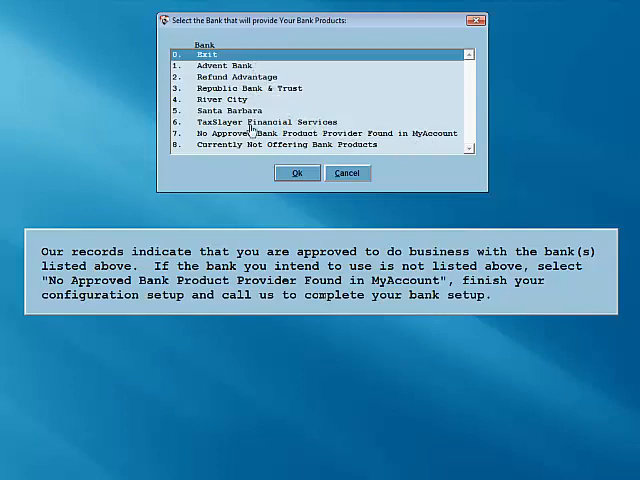
pyautogui.click(268, 120)
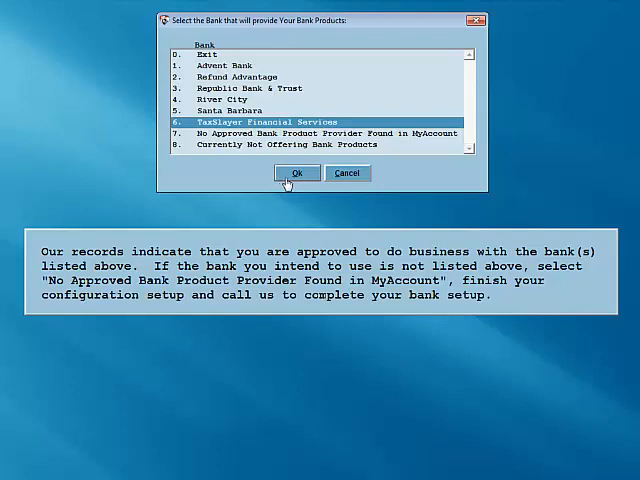
pyautogui.moveTo(302, 184)
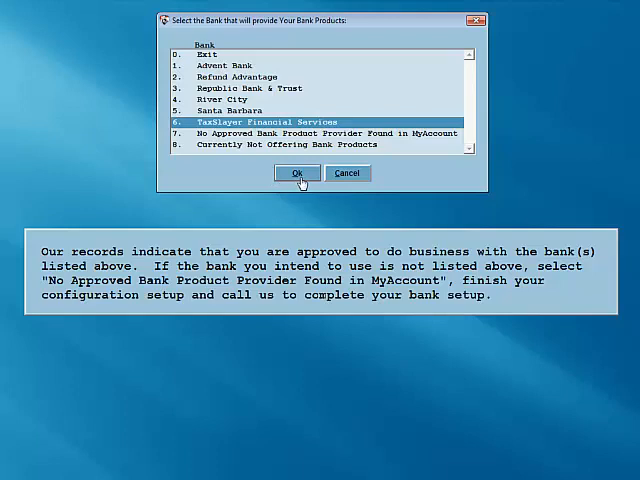
pyautogui.click(296, 172)
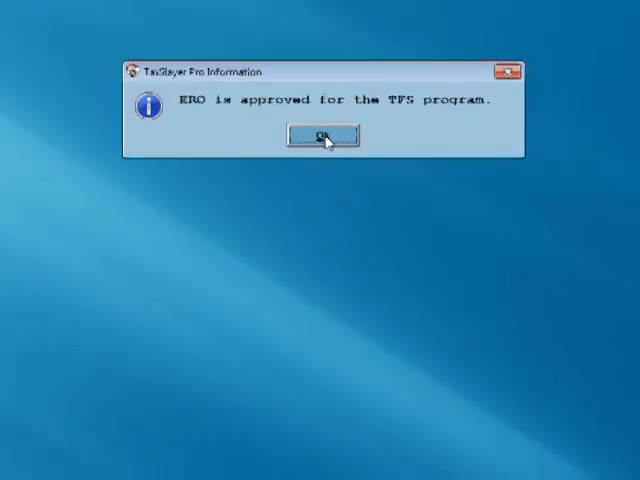
# - Acknowledge the TFS program approval and bank verification notices
pyautogui.click(322, 134)
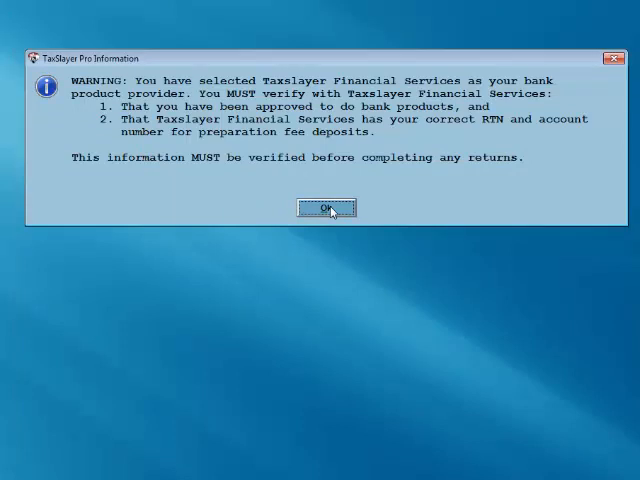
pyautogui.click(324, 208)
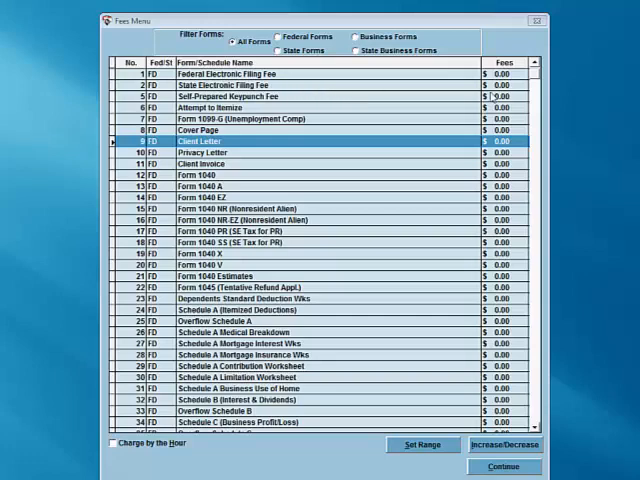
pyautogui.moveTo(428, 104)
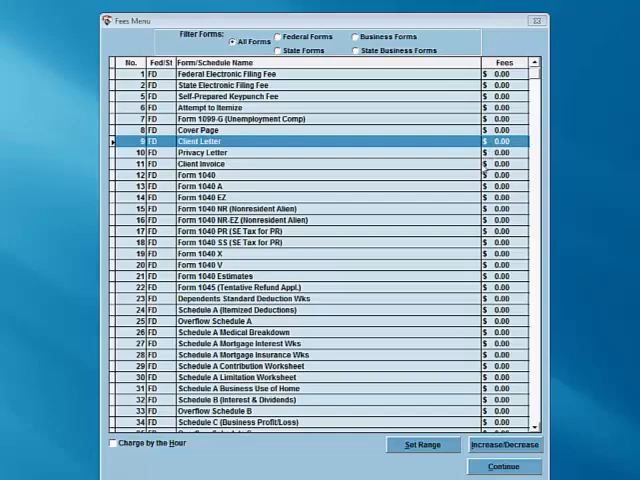
pyautogui.moveTo(456, 222)
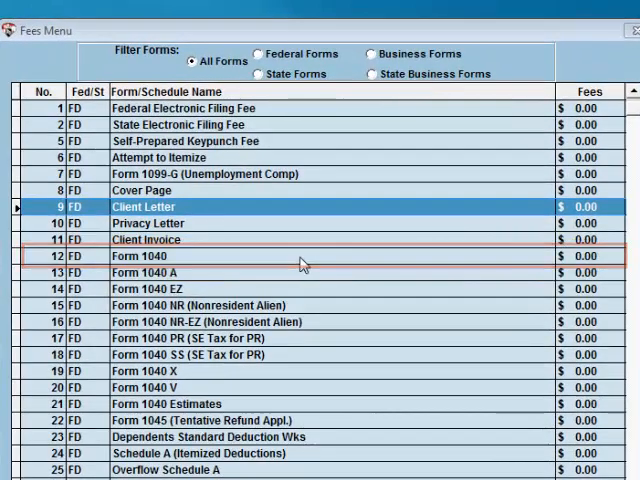
# - Review the fees grid and its filter options, scrolling through the form list
pyautogui.doubleClick(150, 256)
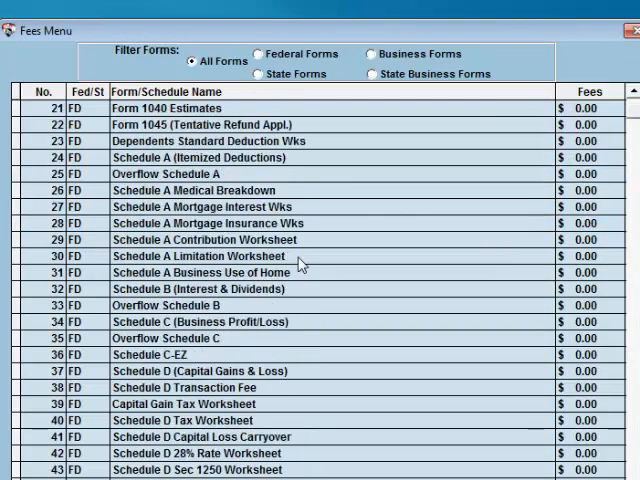
pyautogui.click(260, 56)
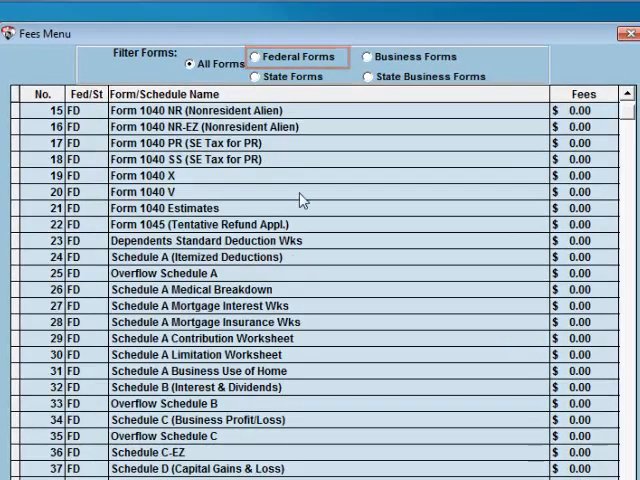
pyautogui.click(368, 56)
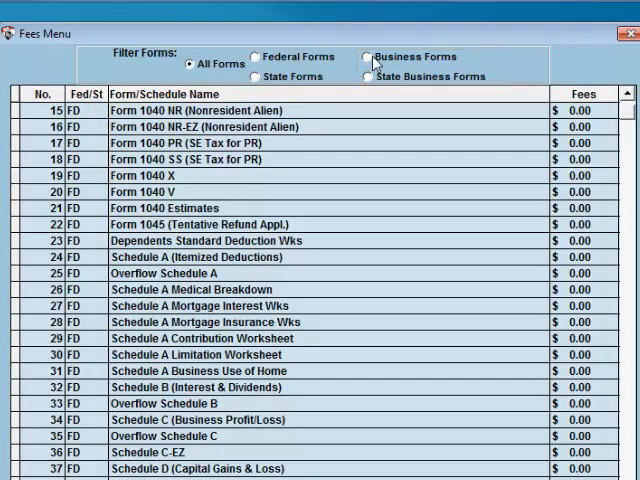
pyautogui.scroll(-3)
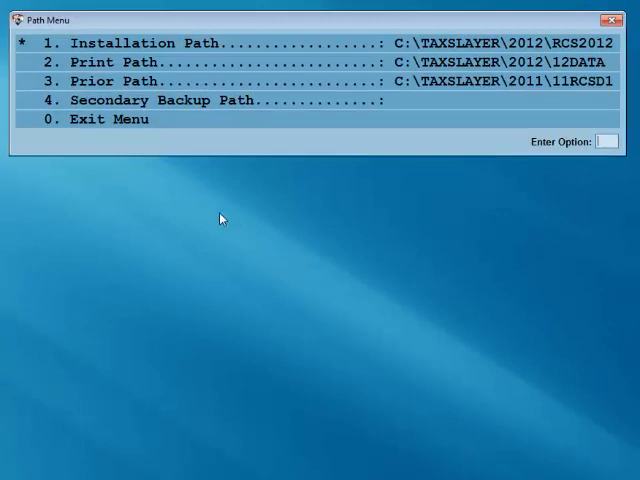
pyautogui.moveTo(218, 220)
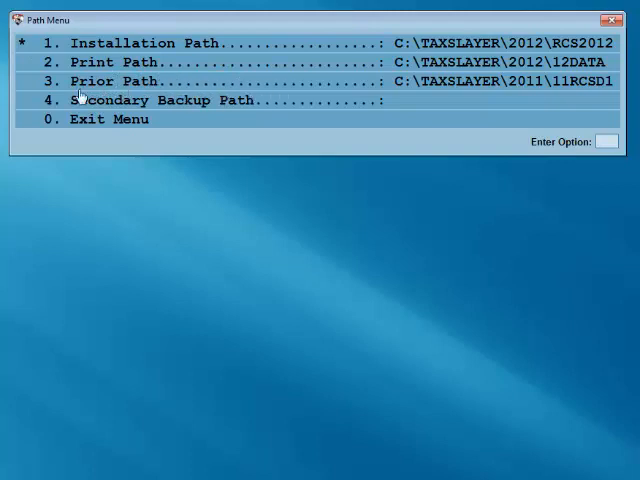
pyautogui.moveTo(62, 104)
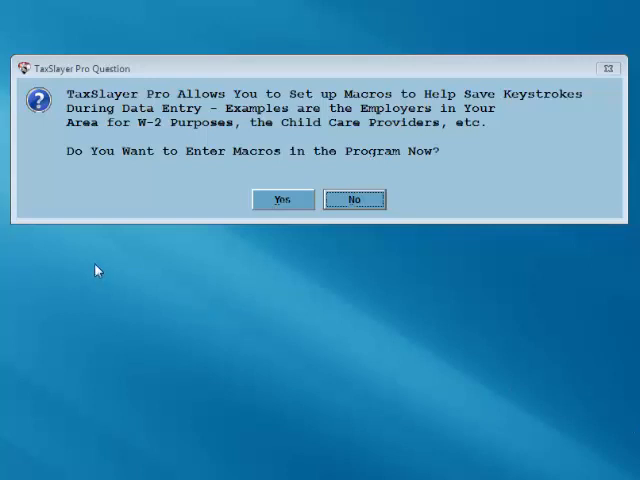
pyautogui.moveTo(100, 222)
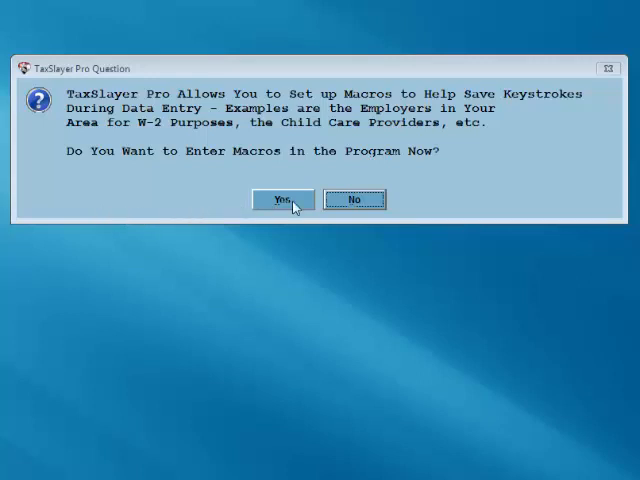
# - Answer Yes to setting up data-entry macros now
pyautogui.click(284, 200)
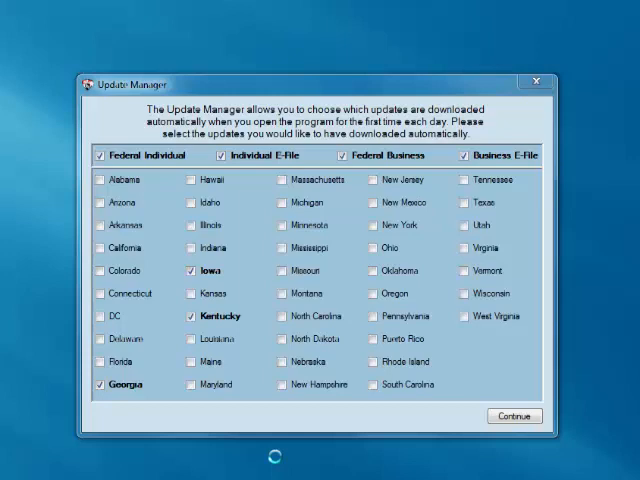
pyautogui.moveTo(218, 364)
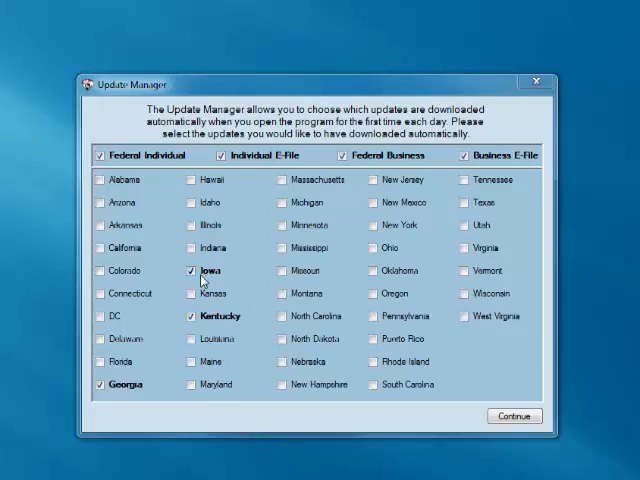
# - Keep Georgia, Iowa and Kentucky after the three-state limit warning and continue
pyautogui.click(376, 384)
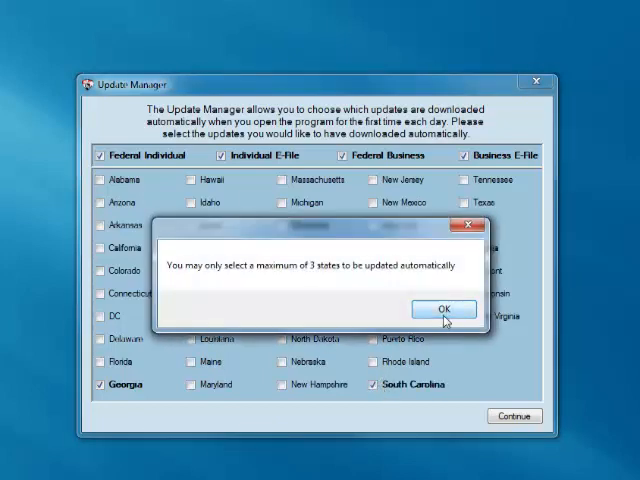
pyautogui.click(444, 308)
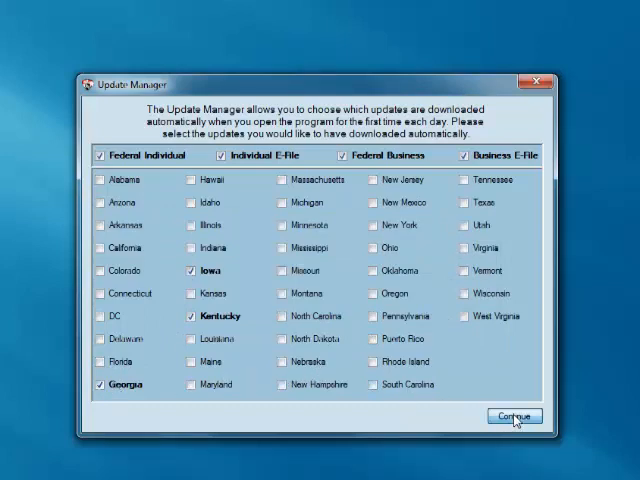
pyautogui.click(512, 416)
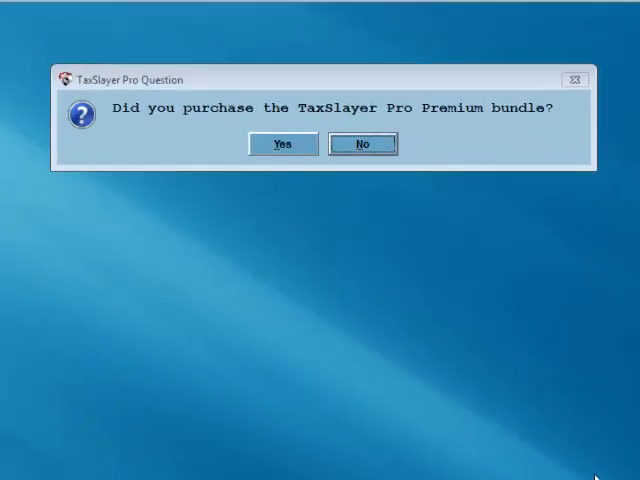
pyautogui.moveTo(296, 244)
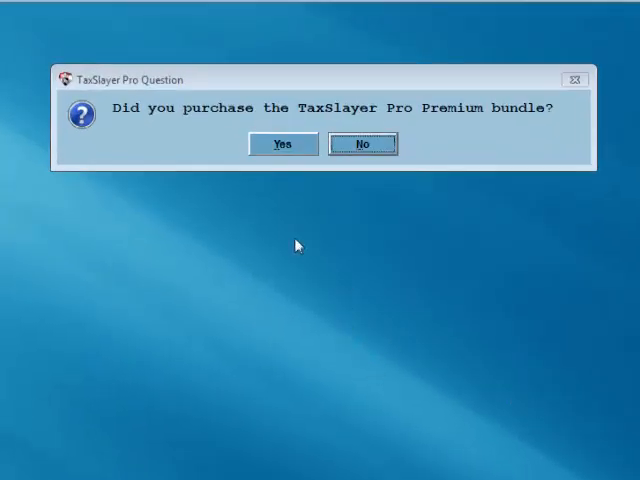
pyautogui.moveTo(290, 186)
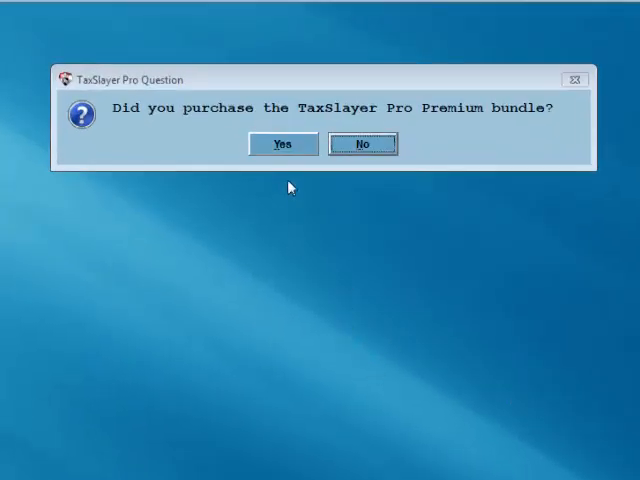
pyautogui.click(284, 144)
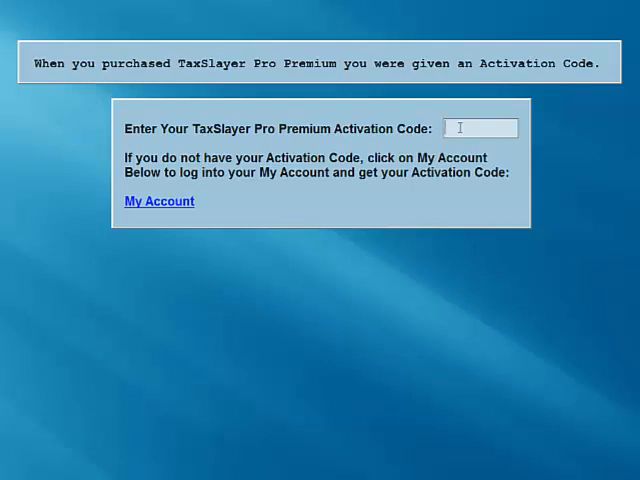
pyautogui.write('32')
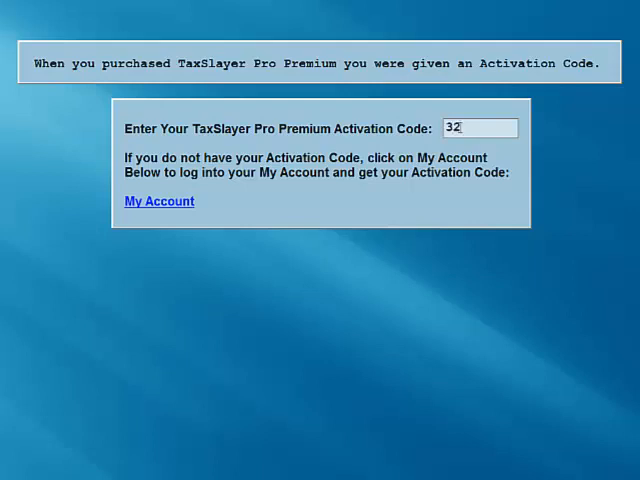
pyautogui.write('110')
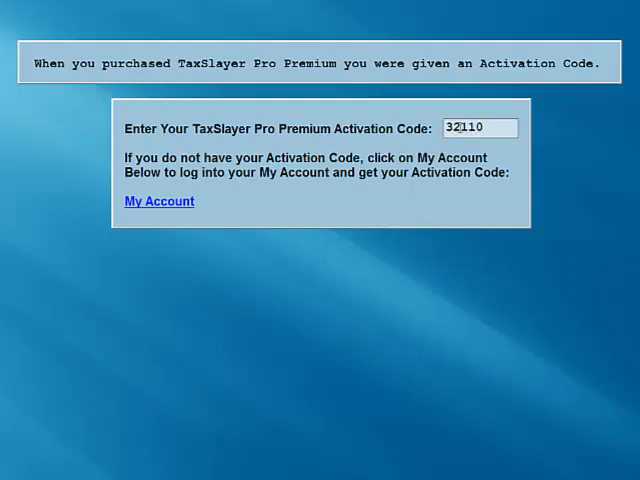
pyautogui.write('9876')
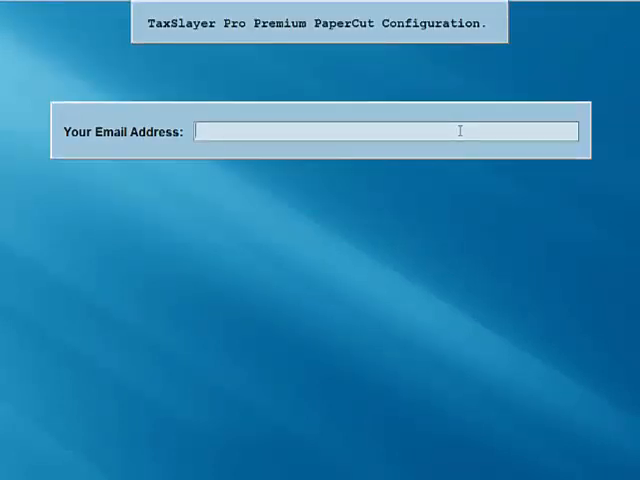
# - Enter USER@TAXSLAYER as the PaperCut contact email address
pyautogui.write('USER@')
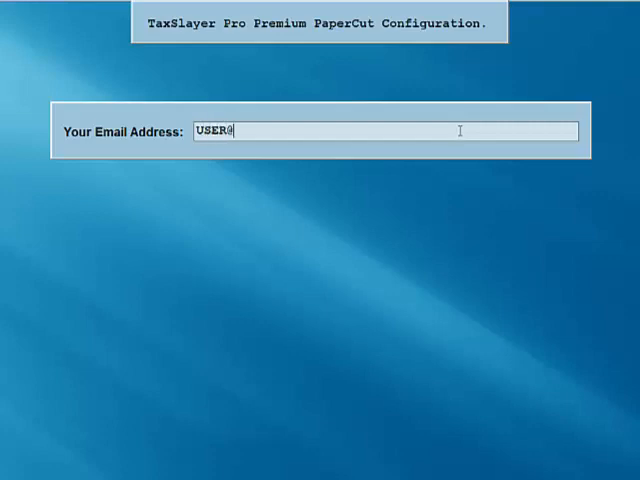
pyautogui.write('TAXSLA')
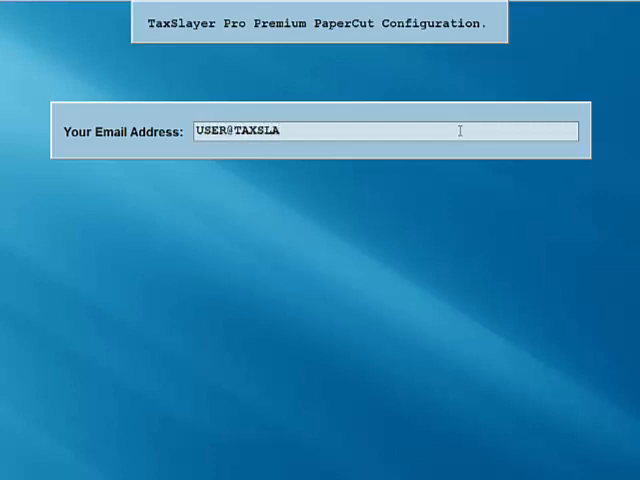
pyautogui.write('YER')
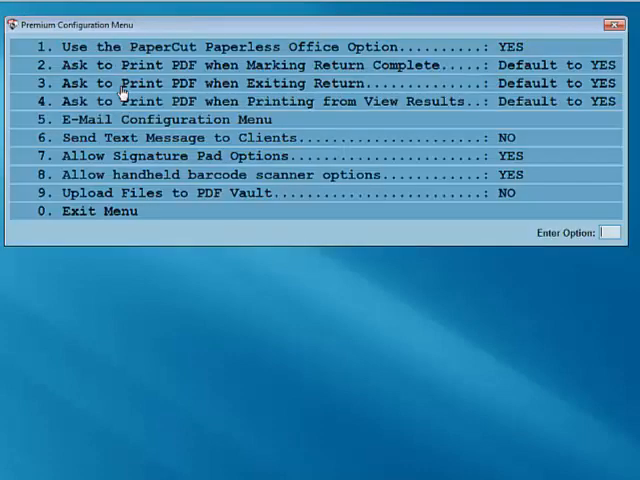
pyautogui.moveTo(164, 226)
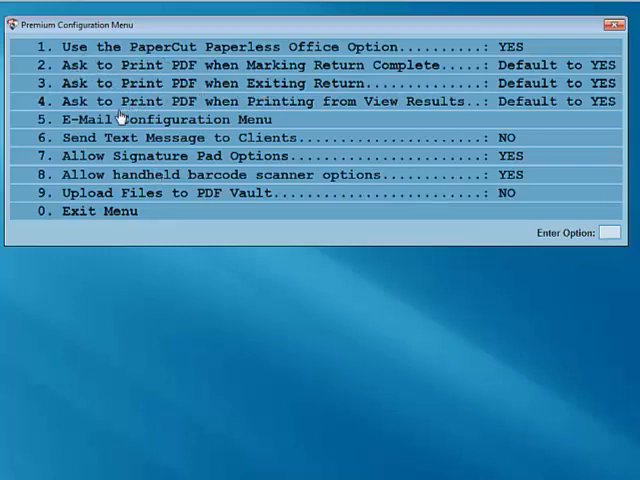
pyautogui.moveTo(278, 124)
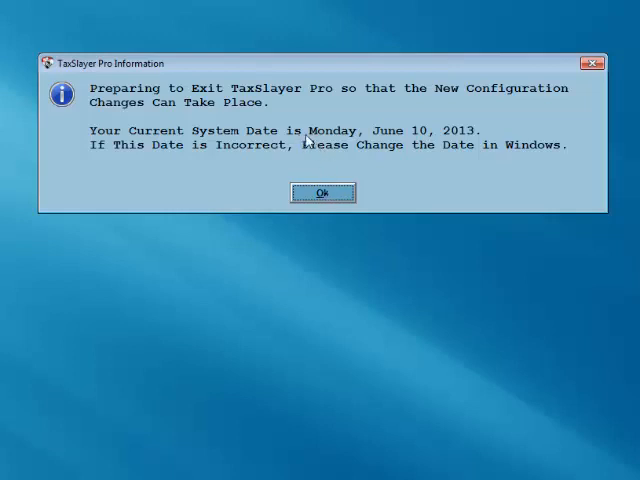
pyautogui.moveTo(470, 140)
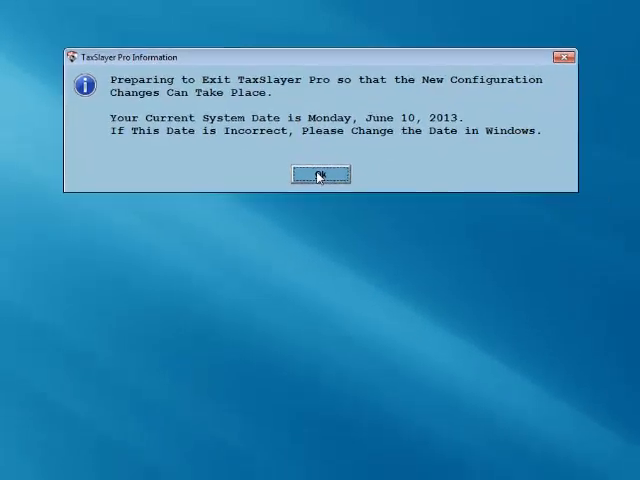
# - Acknowledge the Preparing to Exit and Run as Administrator notices so the program closes
pyautogui.click(320, 174)
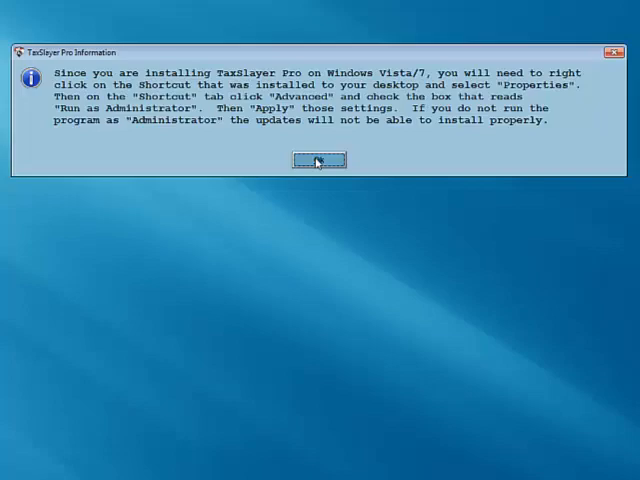
pyautogui.click(318, 160)
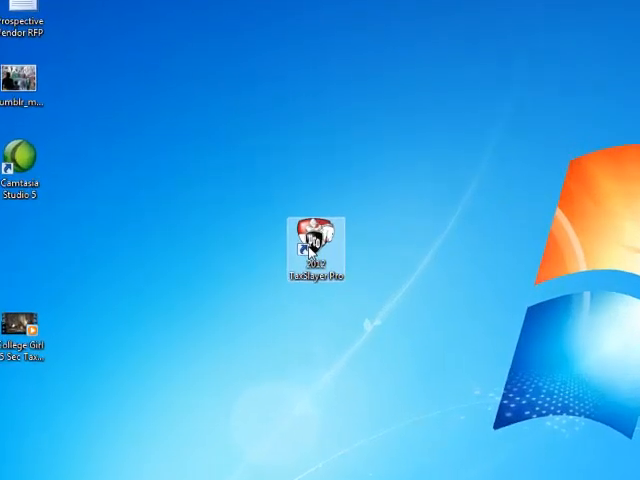
# - Relaunch TaxSlayer Pro from its desktop shortcut and dismiss the federal updates notice
pyautogui.click(318, 244)
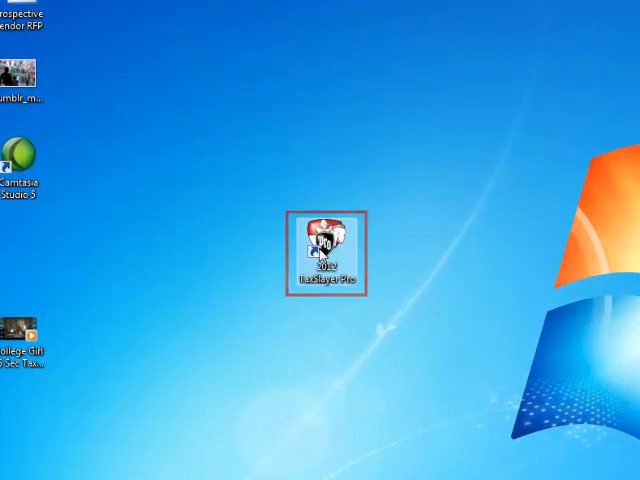
pyautogui.doubleClick(332, 242)
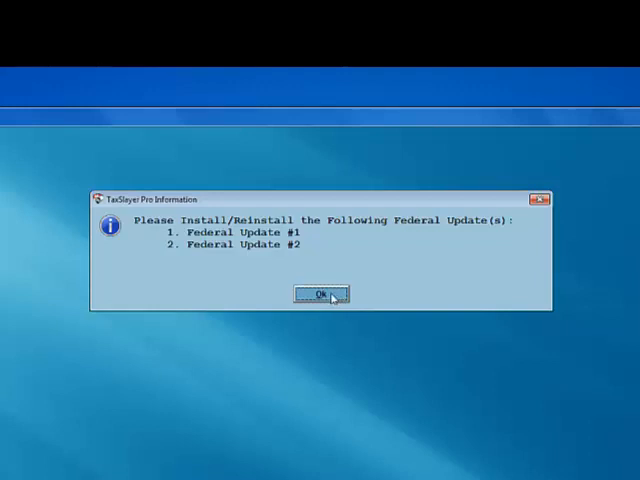
pyautogui.click(320, 294)
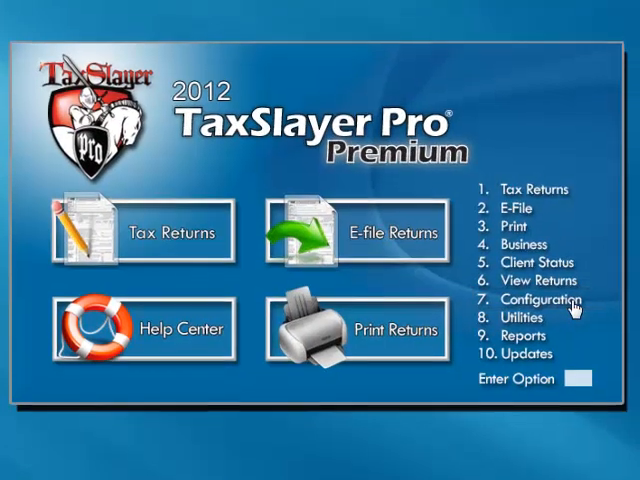
# - Choose option 7 Configuration from the 2012 Premium main menu
pyautogui.click(538, 300)
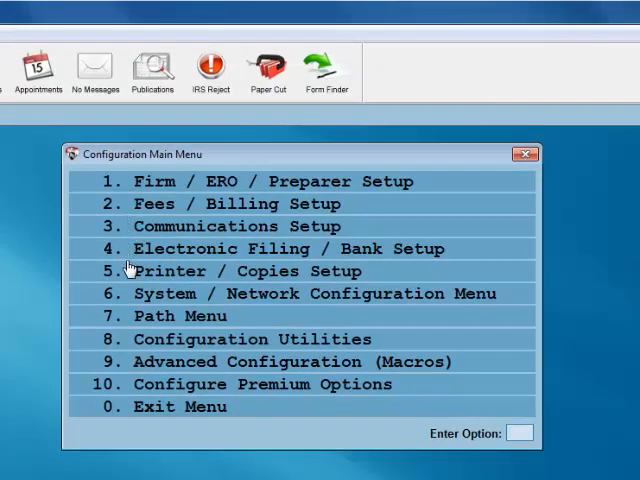
pyautogui.moveTo(134, 406)
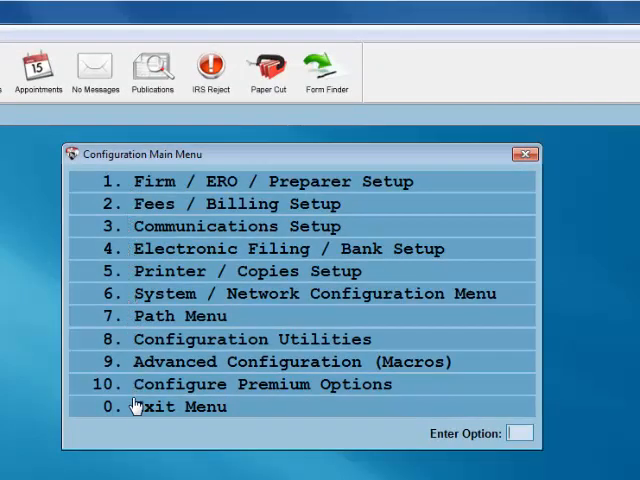